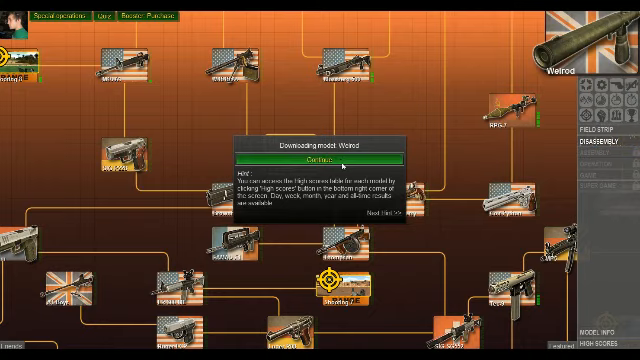
Step: Show the suppressed pistol from the weapon tech tree in the 3D model viewer
click(320, 158)
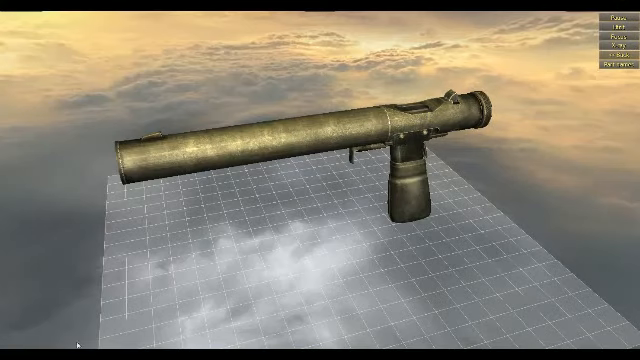